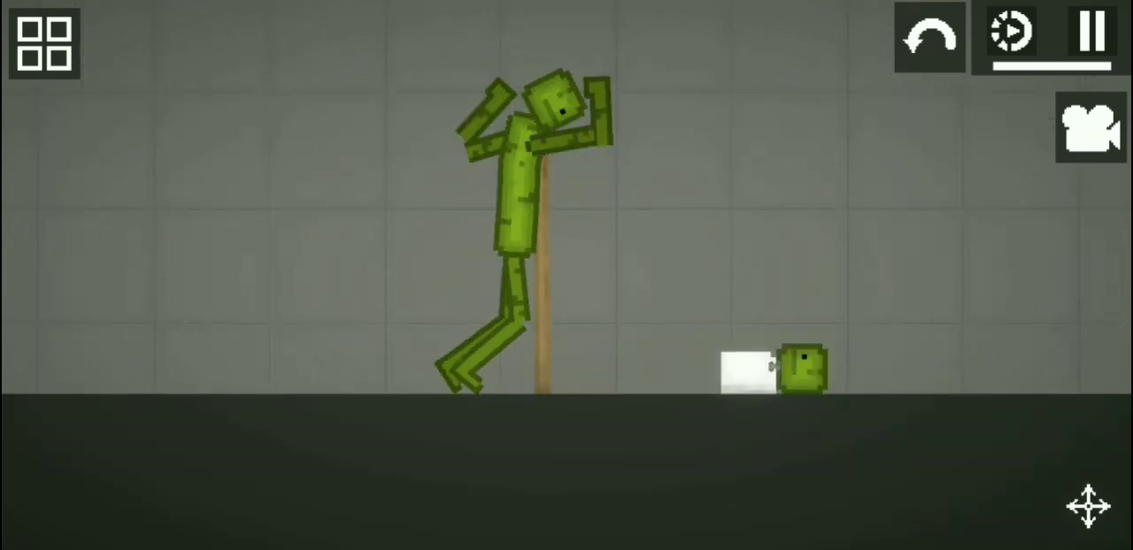
# Carry the baby melon with the adult melon and lay it on the grey bed
pyautogui.click(1090, 32)
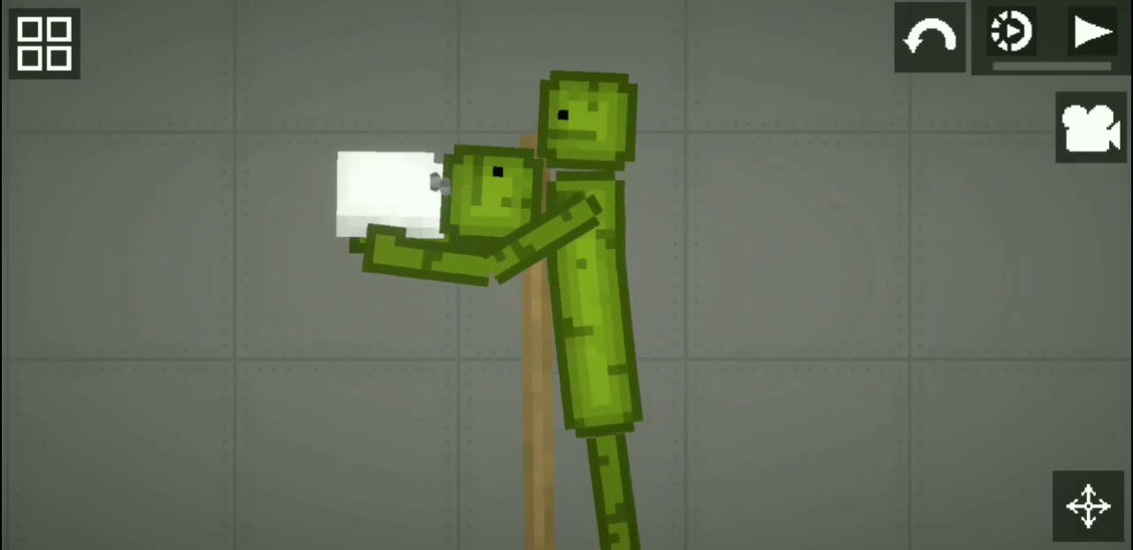
pyautogui.click(1092, 32)
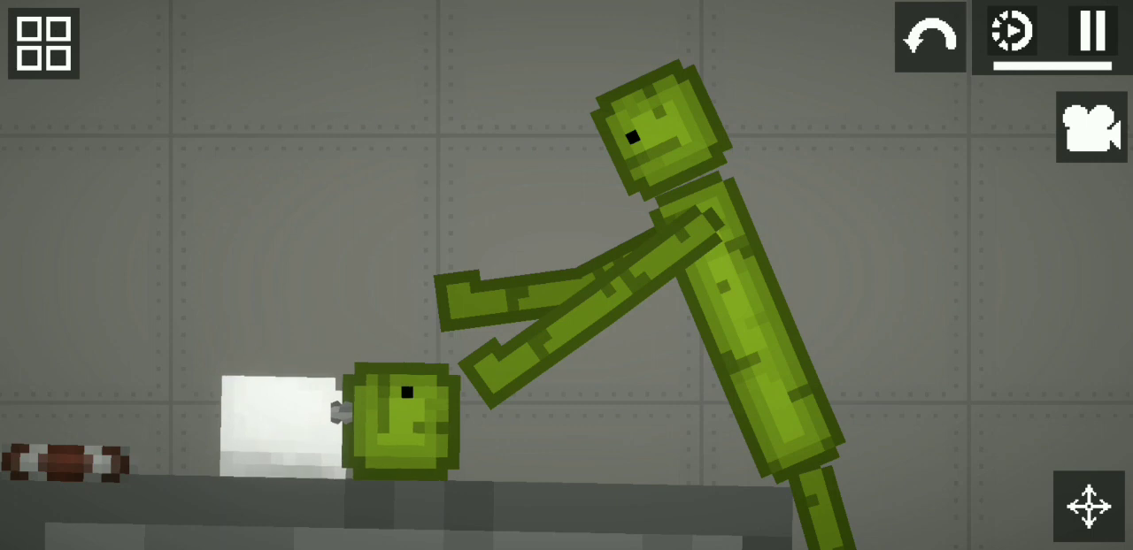
# Spawn the pumpkin ragdoll and stand it facing the adult melon beside the bed
pyautogui.click(1094, 32)
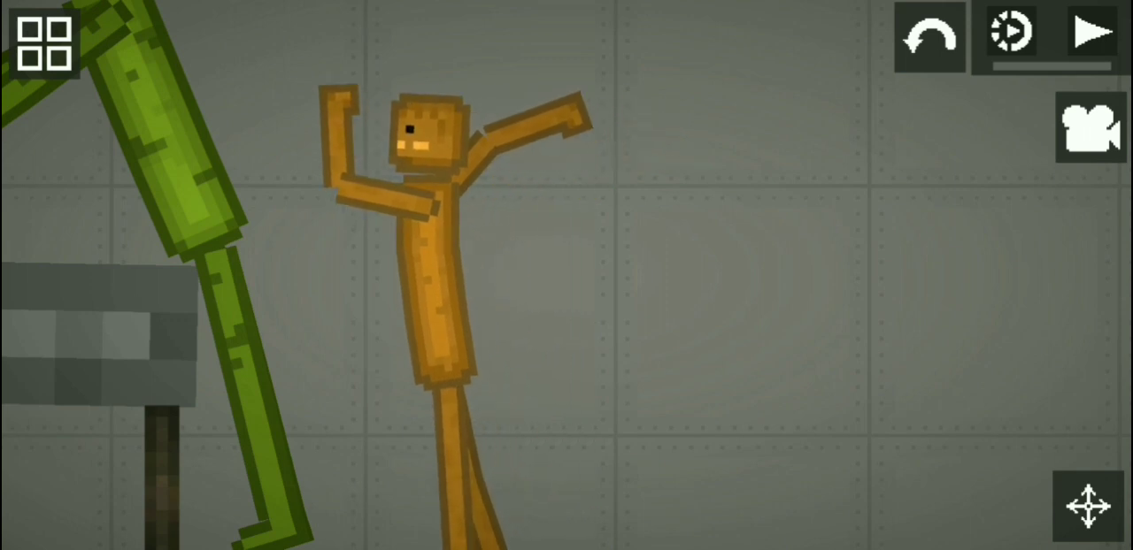
pyautogui.click(1091, 32)
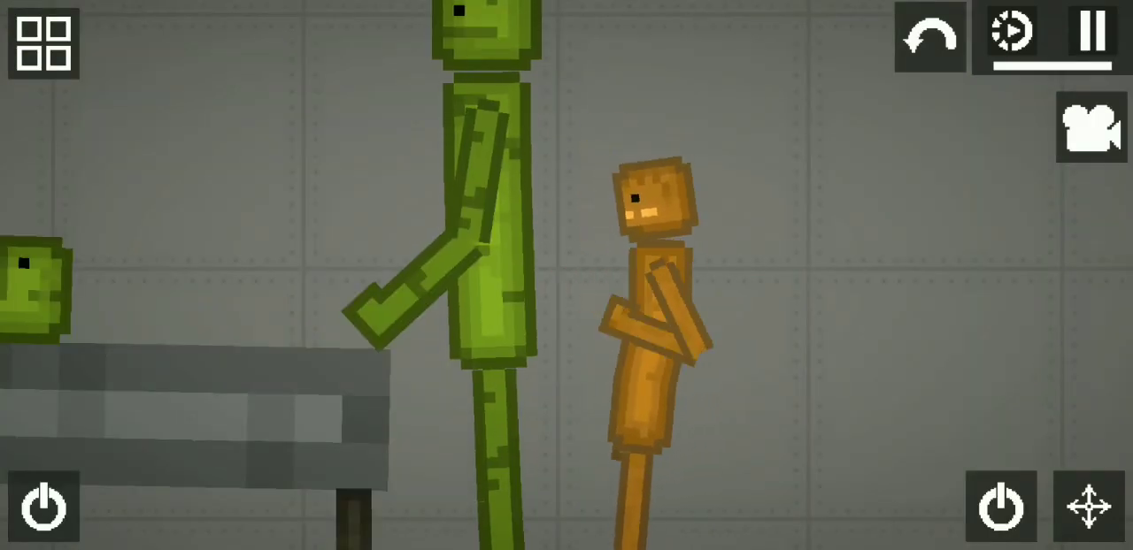